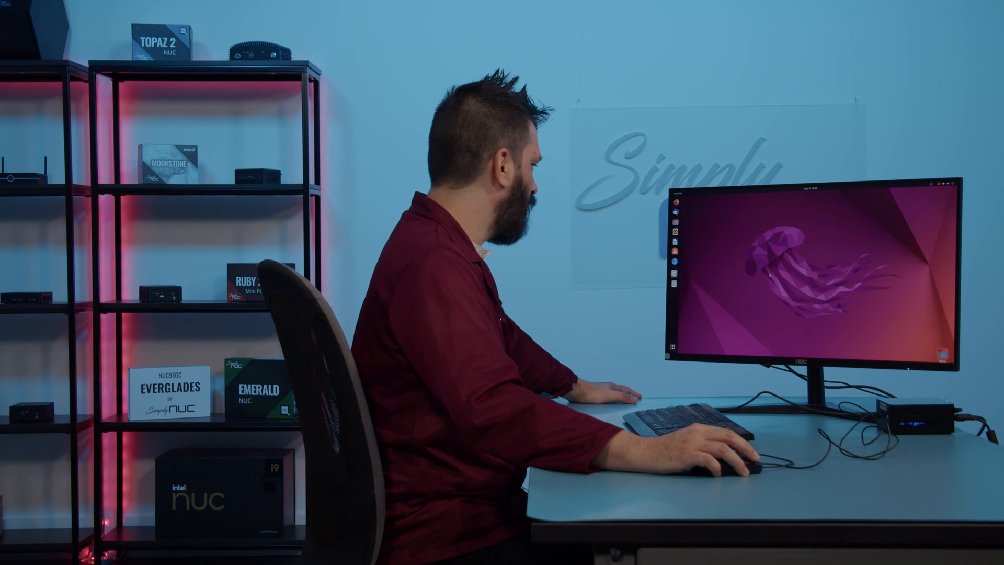
Launch GNOME Terminal from the dock.
left_click(672, 345)
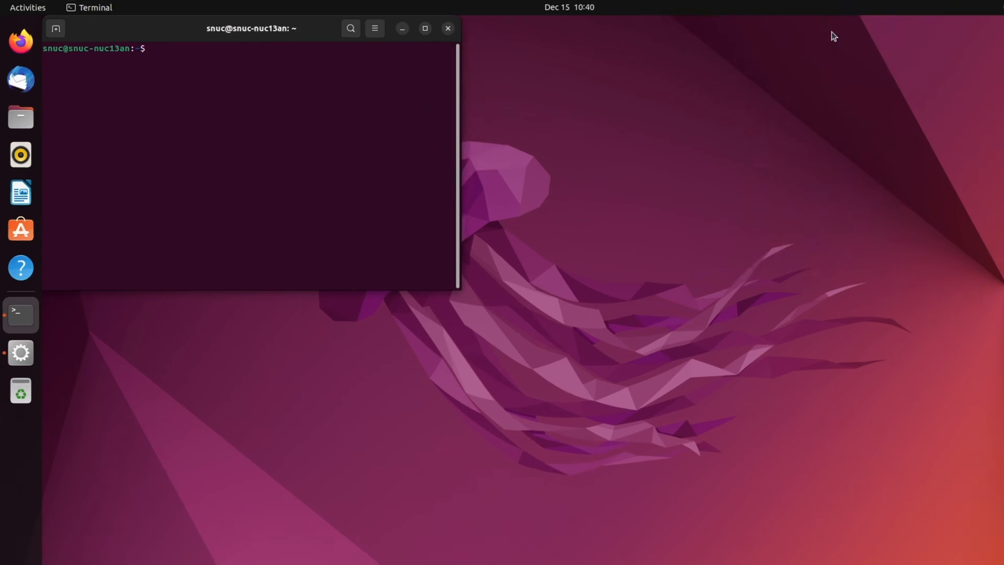
Enter the command 'sudo apt install git' in the terminal.
type("sudo")
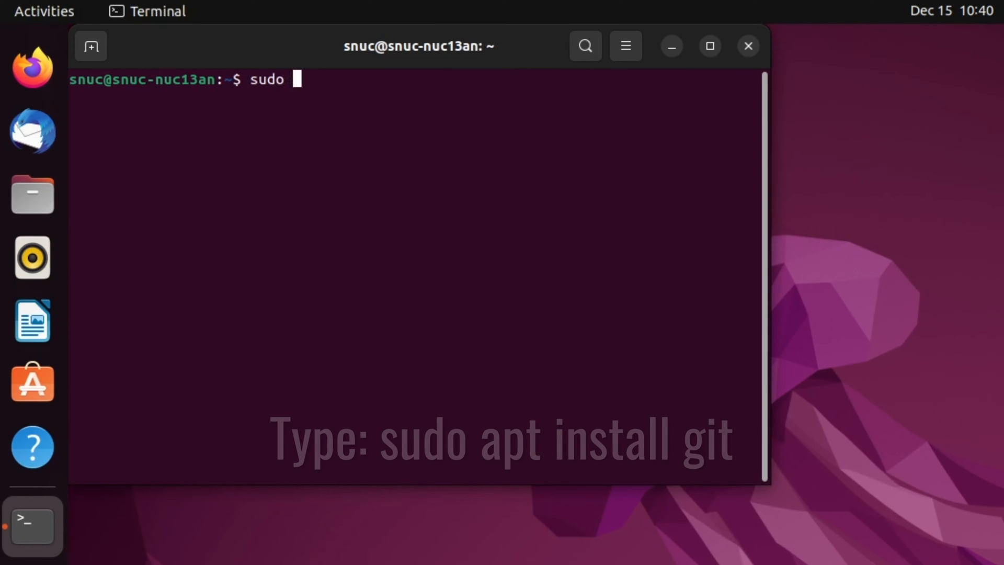
type("apt ins")
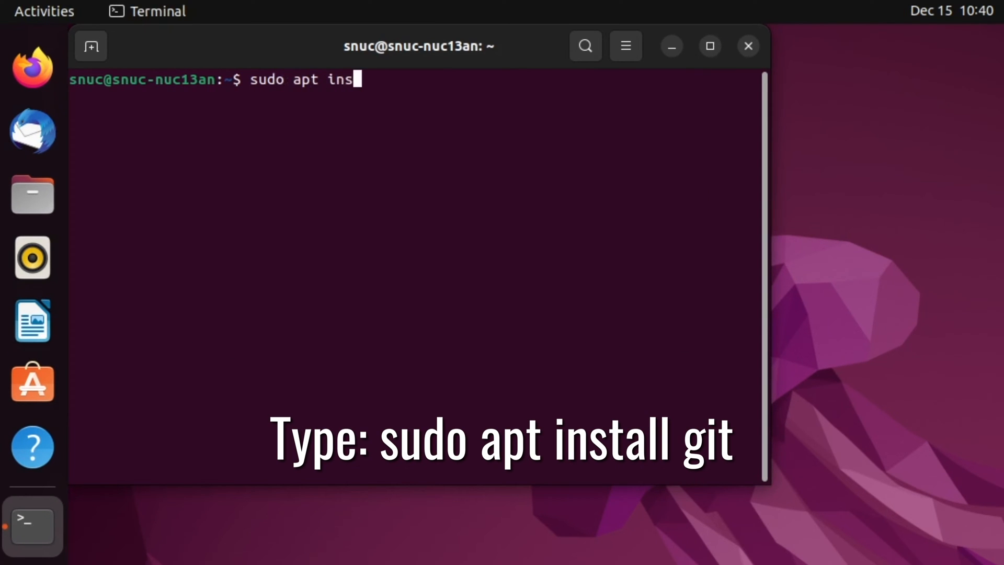
type("tall")
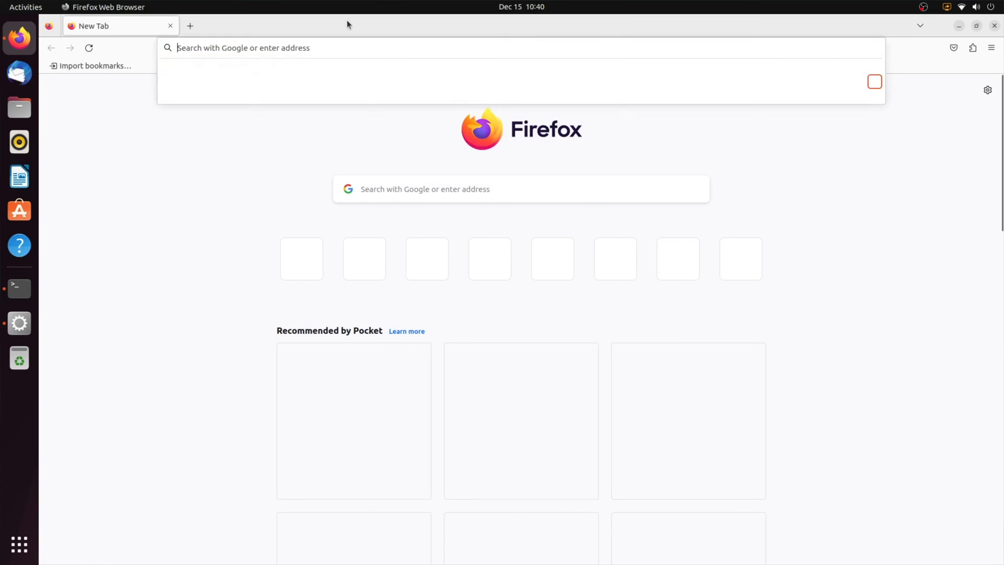
Search 'linux firmware', open the Kernel.org repository page, and copy the googlesource clone link.
type("linux firmware")
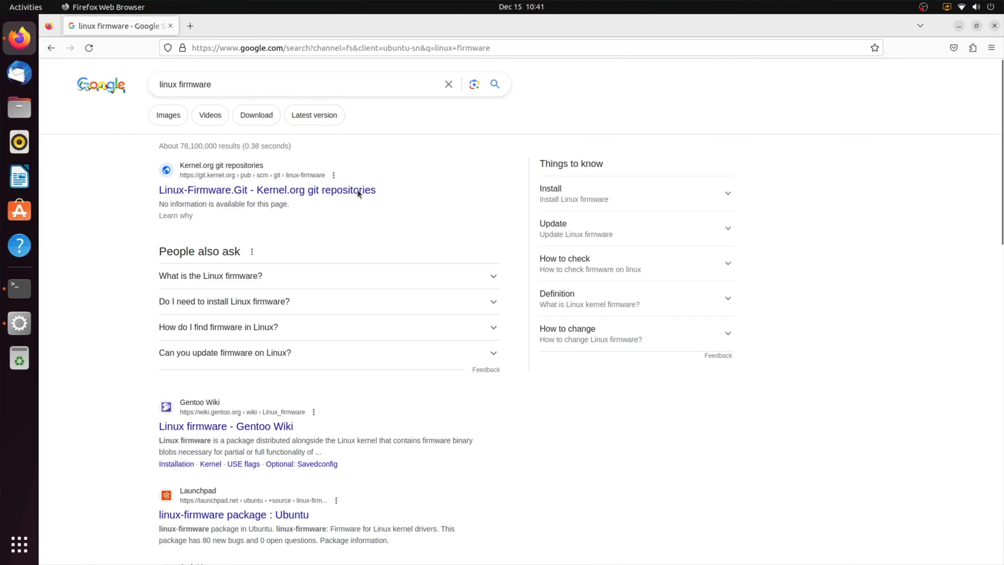
left_click(267, 190)
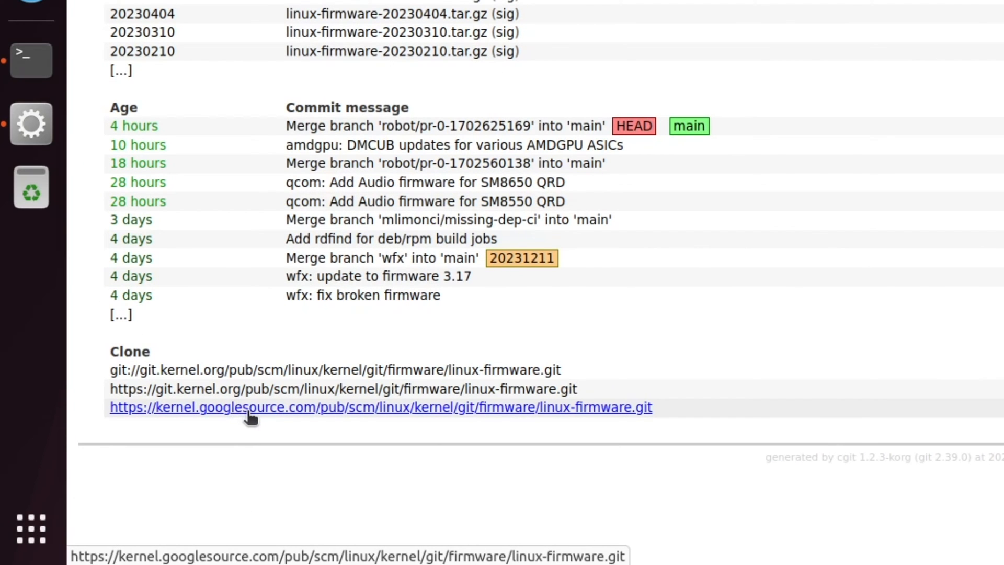
right_click(250, 407)
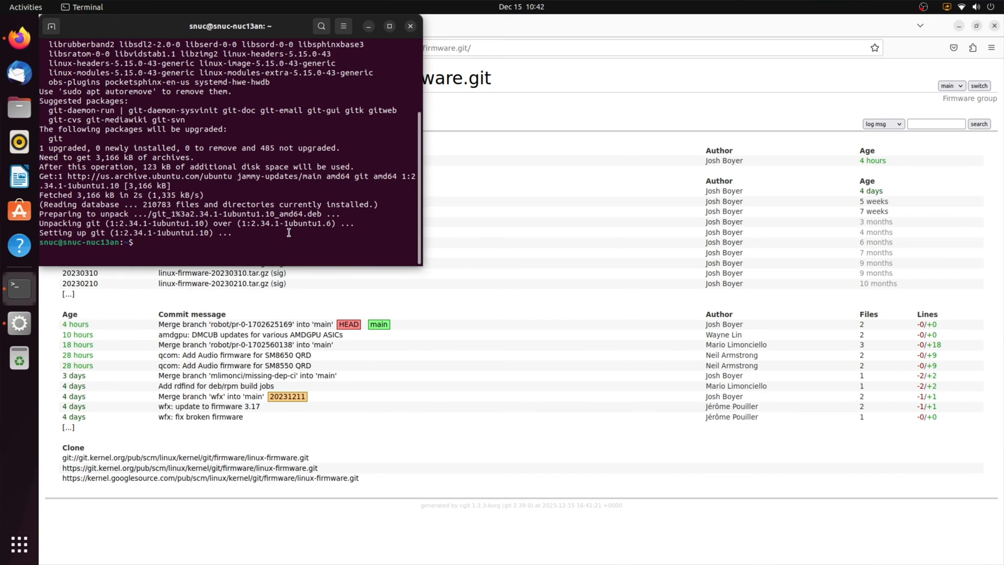
Run git clone with the copied URL, then cd into linux-firmware/.
type("git")
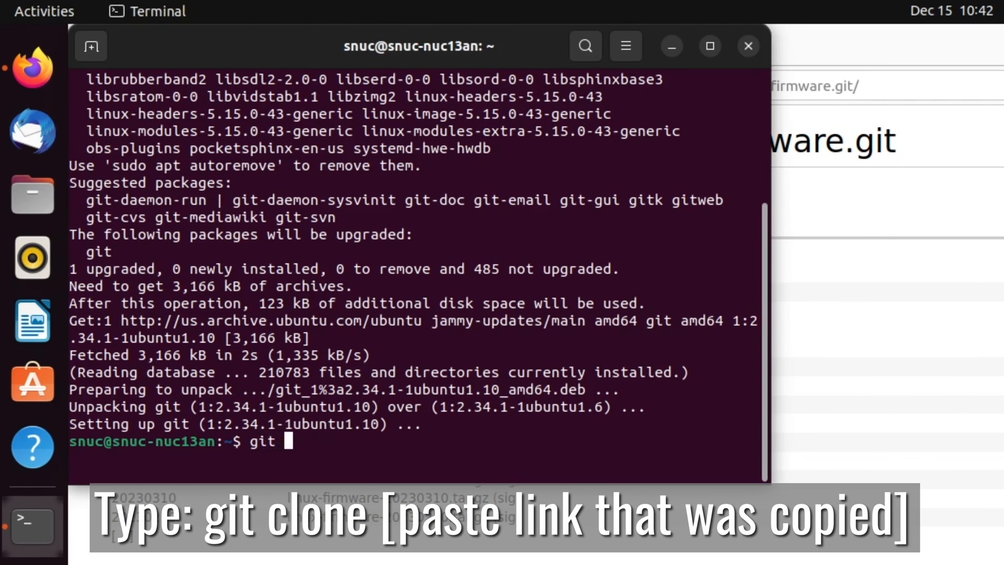
type("clone")
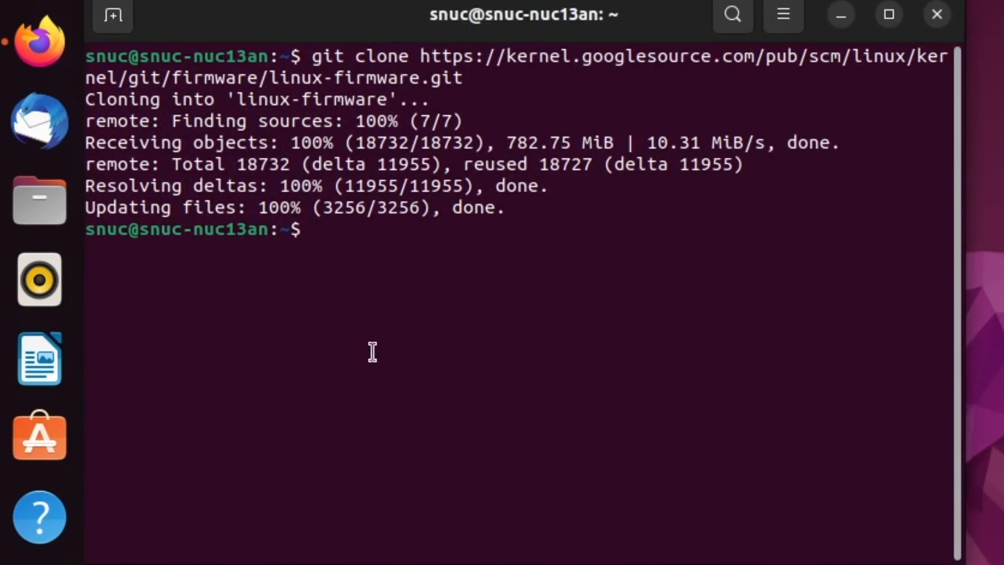
type("cd")
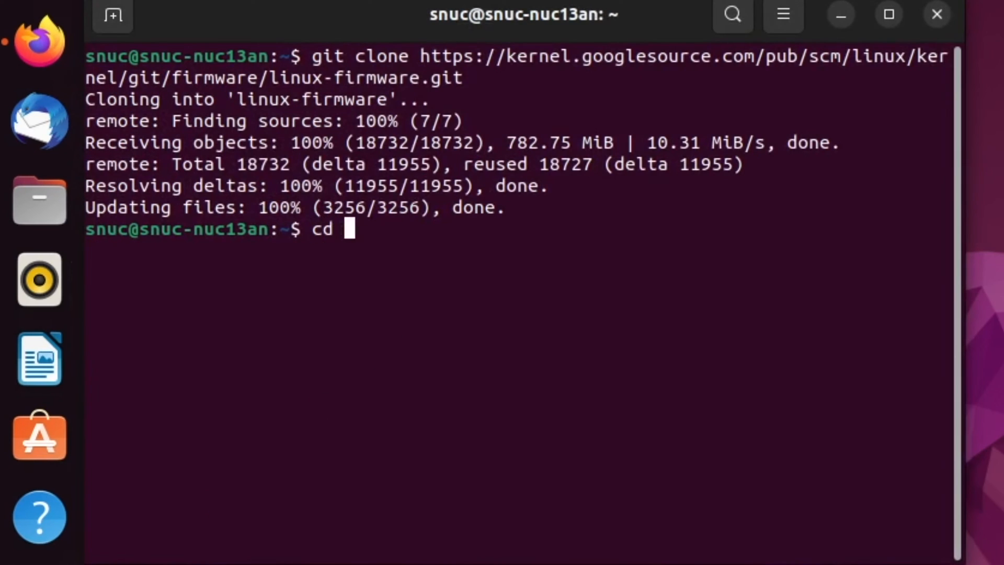
type("/")
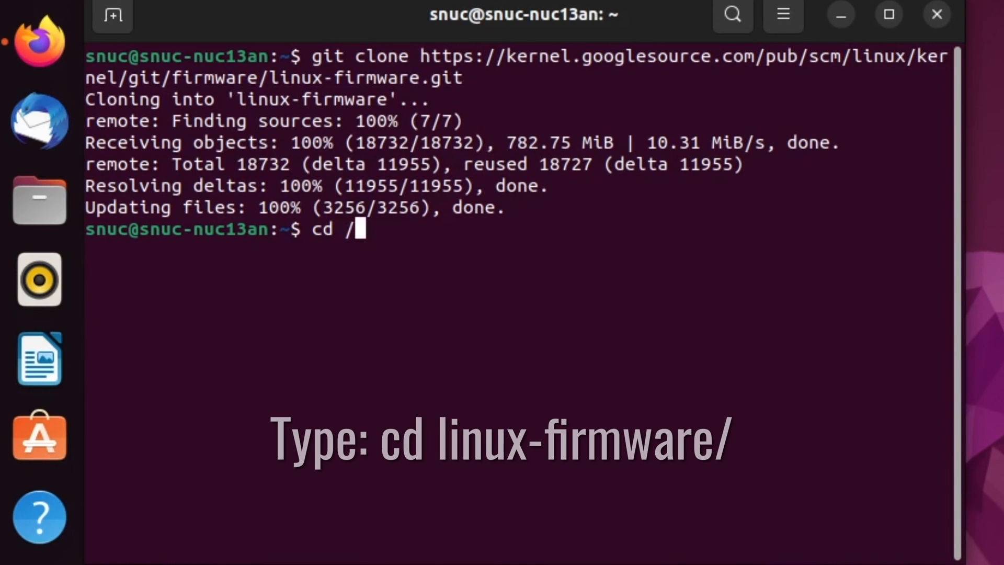
type("linux-firmware/")
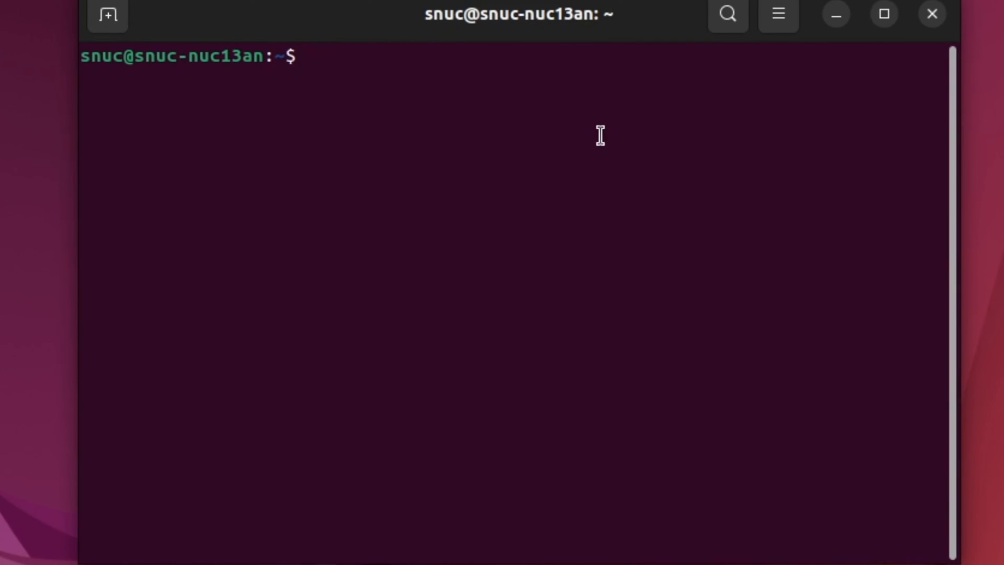
Run 'sudo mkdir /lib/firmware/updates' to create the updates folder.
type("sudo mkdir")
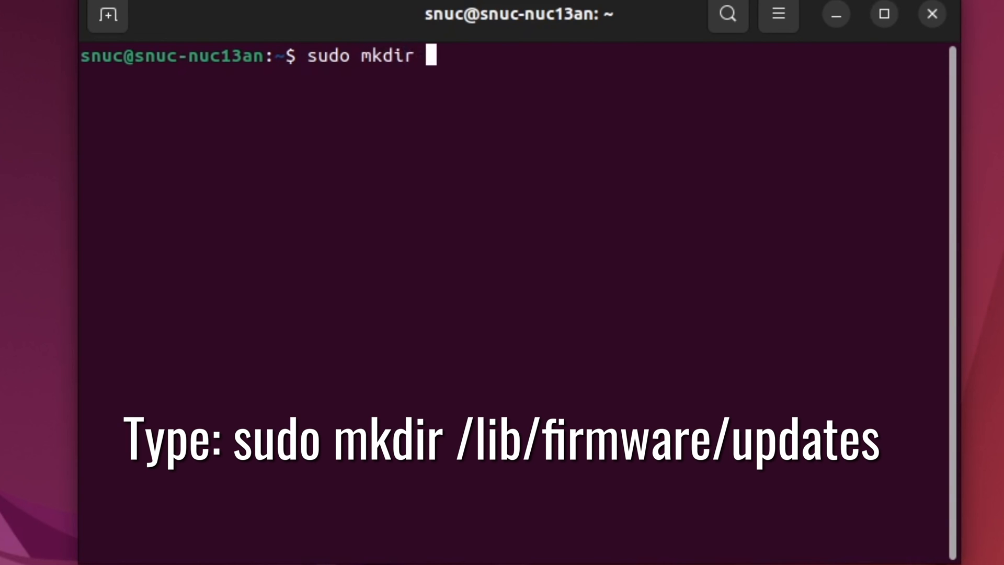
type("/lib/fi")
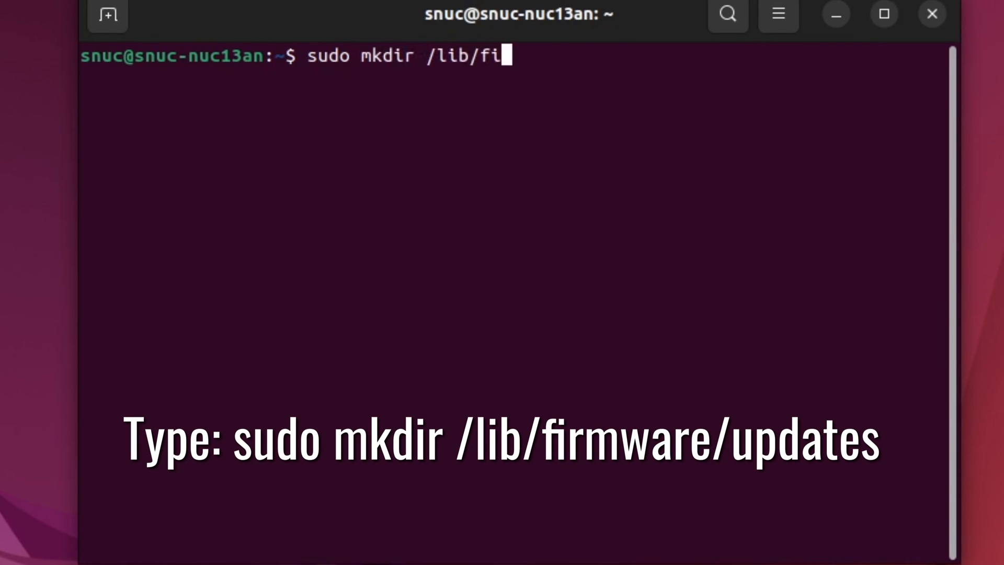
type("rmware/")
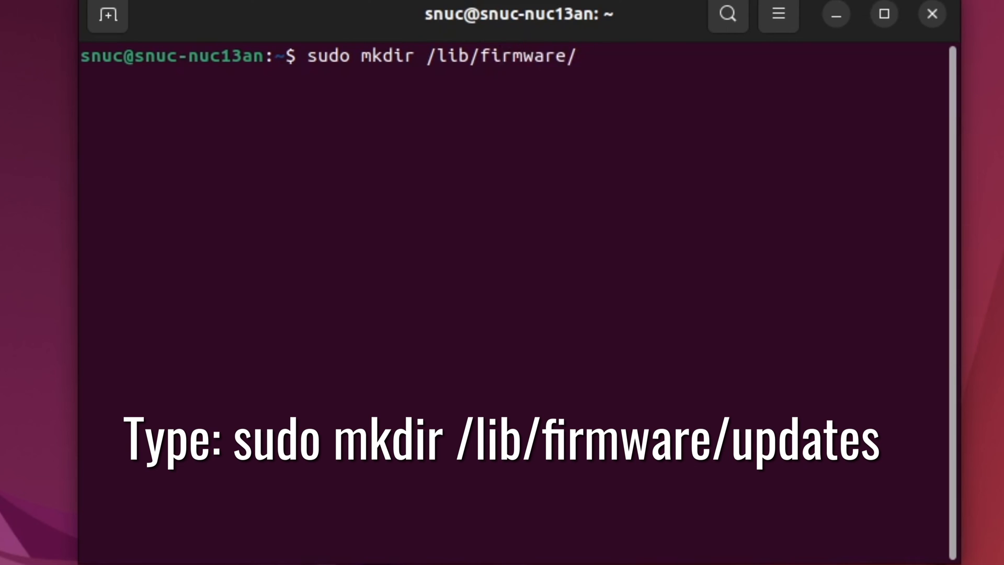
type("up")
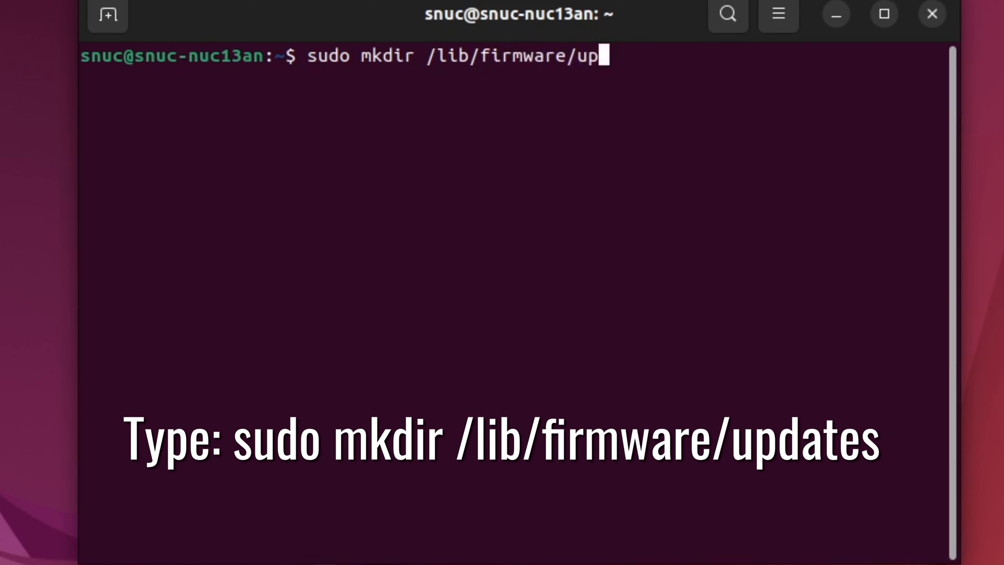
type("dates")
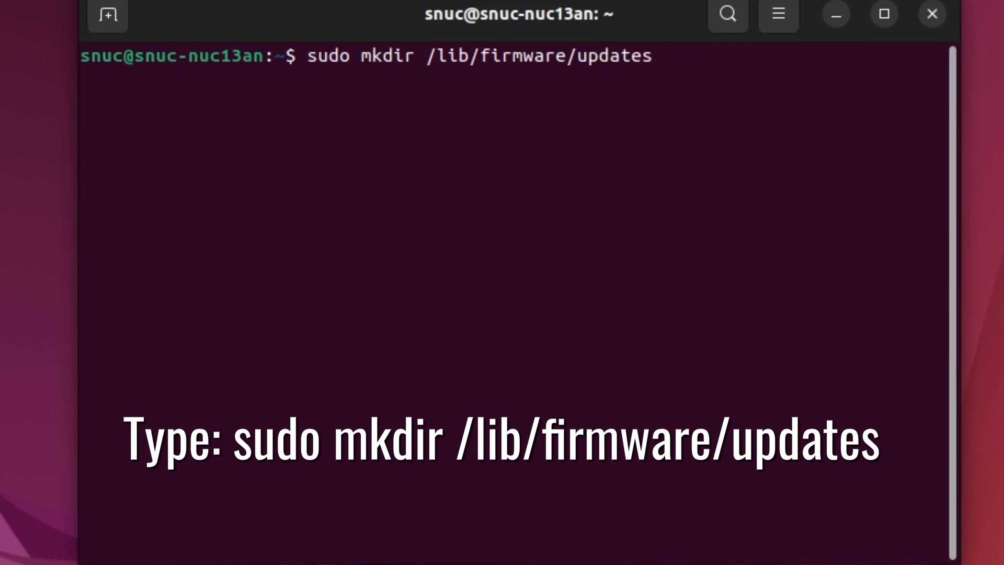
key("Return")
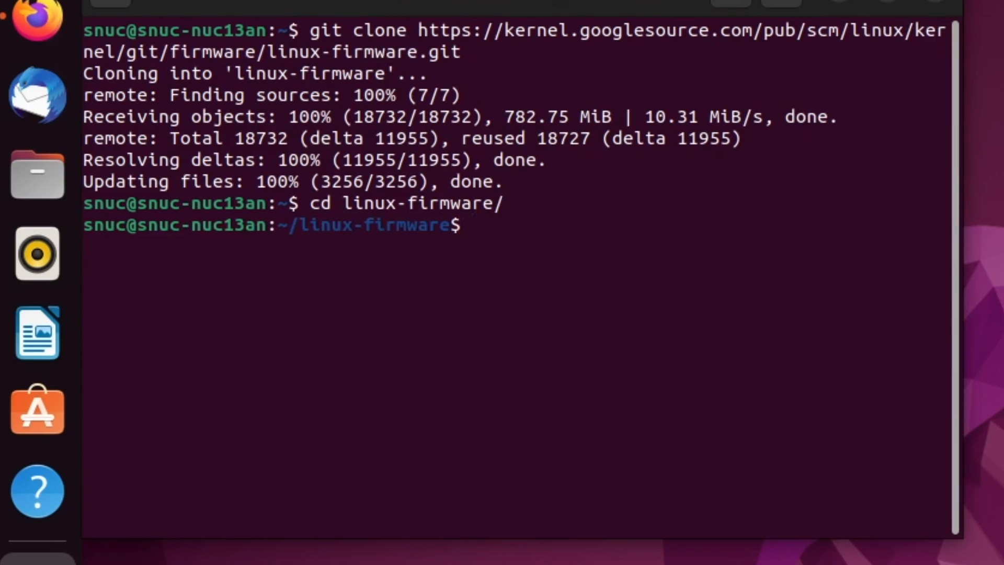
Move all cloned files with 'sudo mv * /lib/firmware/updates/'.
type("sudo")
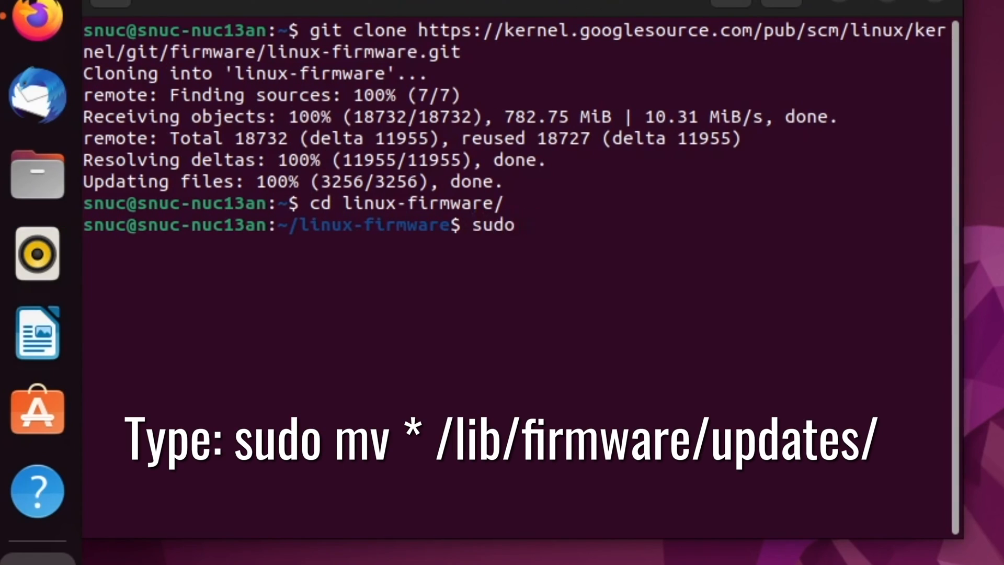
type("mv")
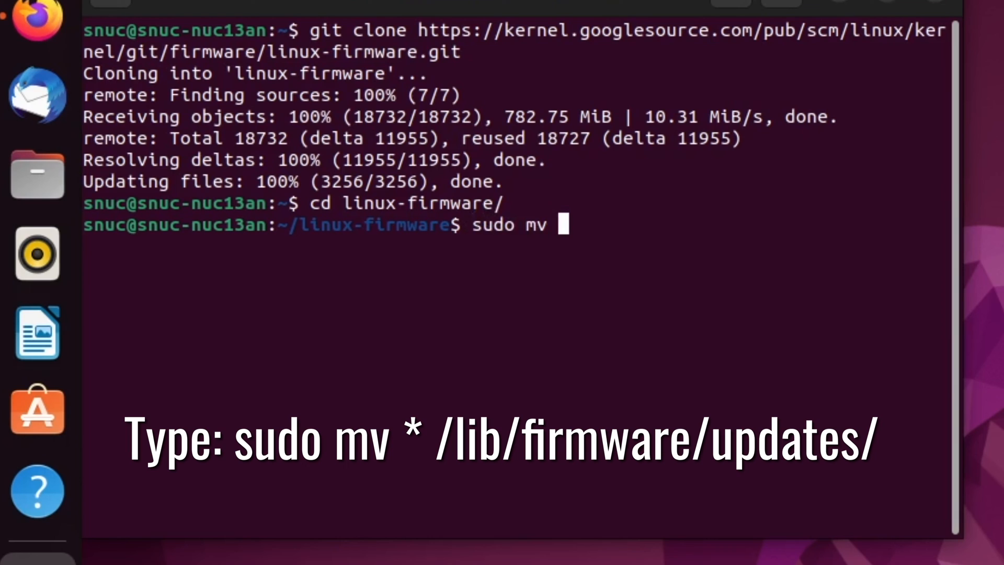
type("* /l")
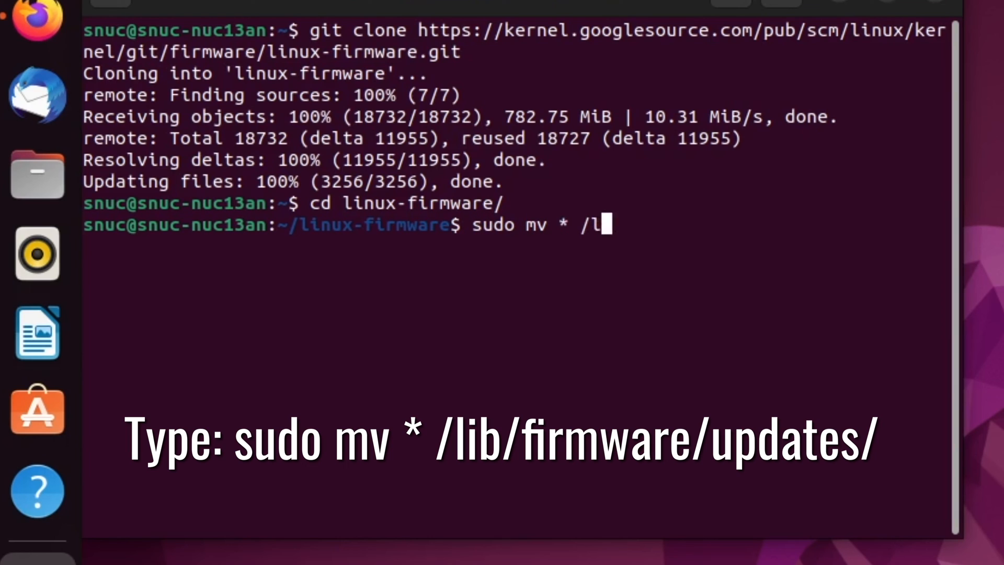
type("ib")
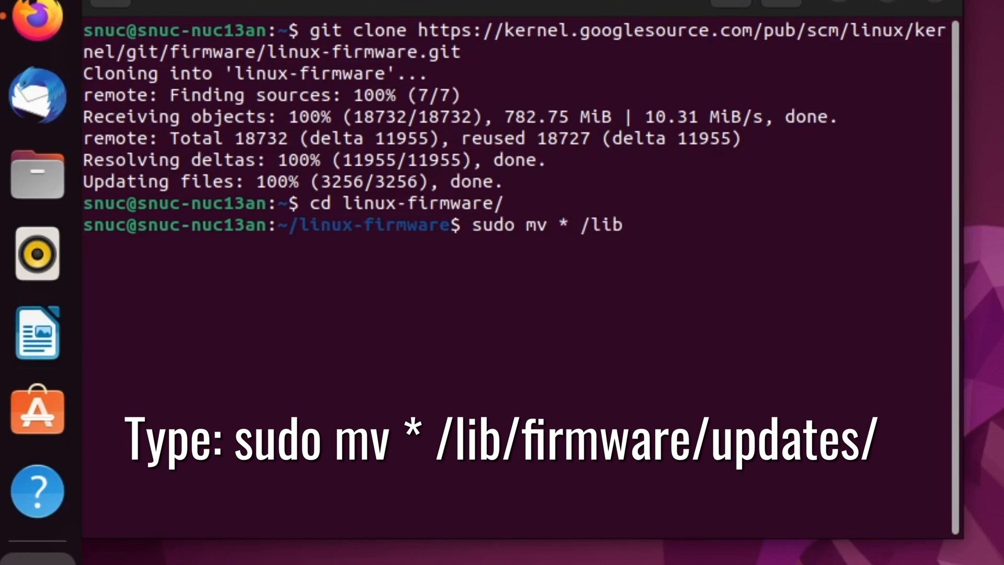
type("/fi")
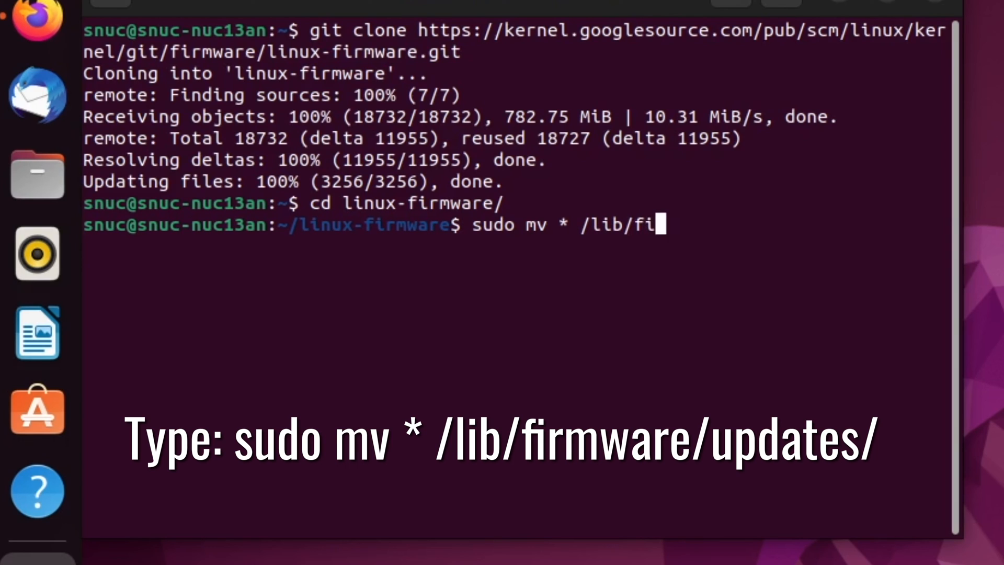
type("rmware/")
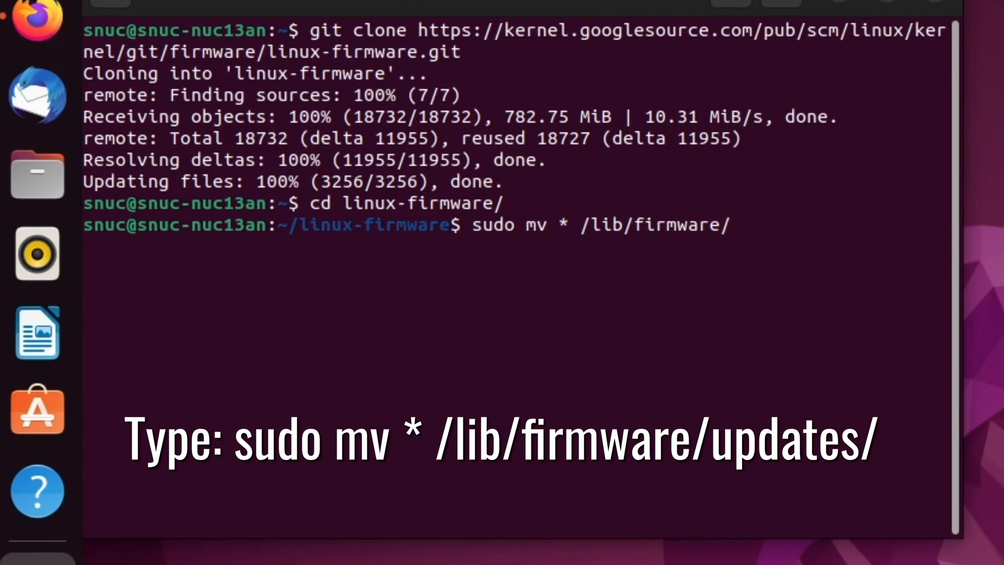
type("updates/")
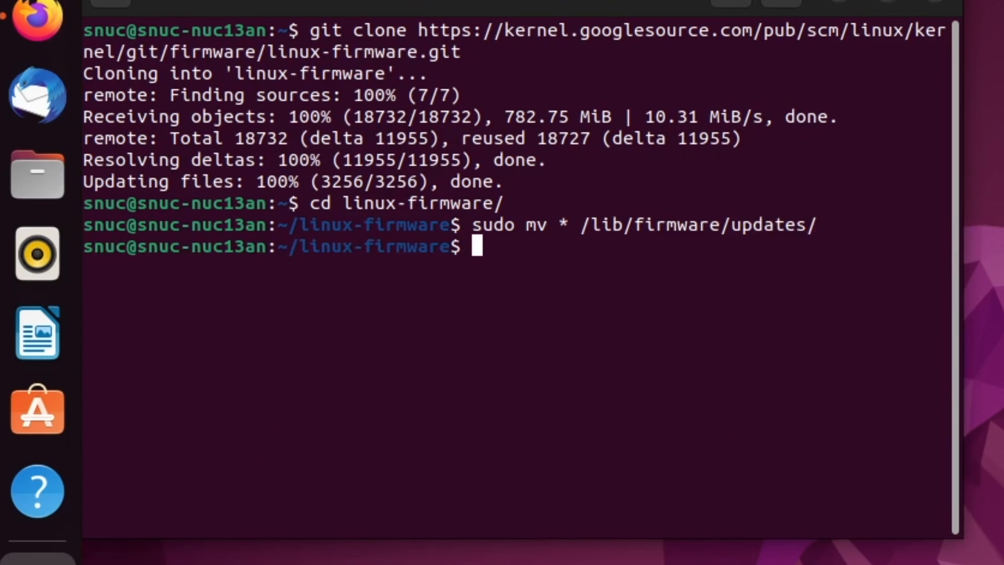
type("sudo update-ini")
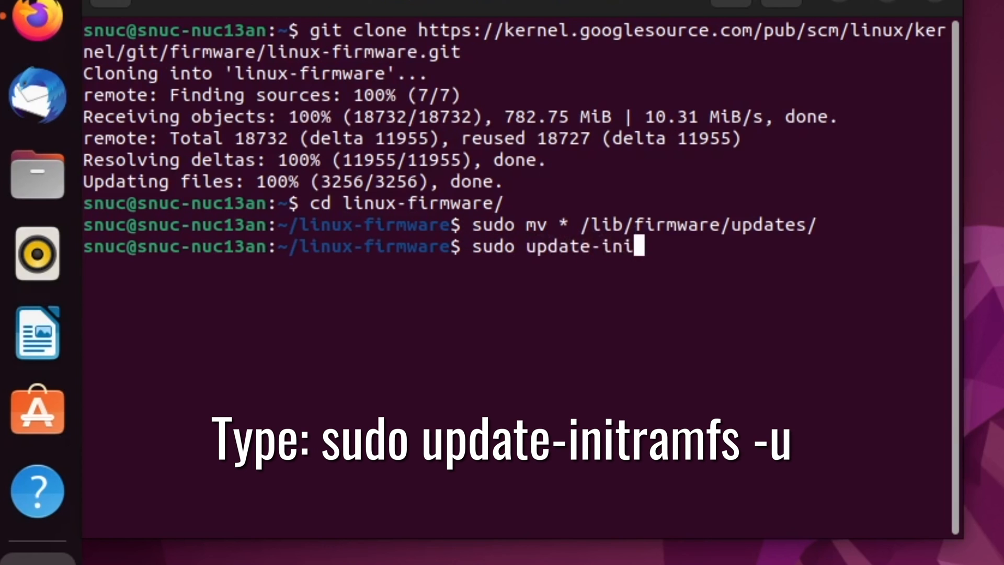
Run 'sudo update-initramfs -u' for the 6.0.0-1010-oem kernel.
type("tramfs -")
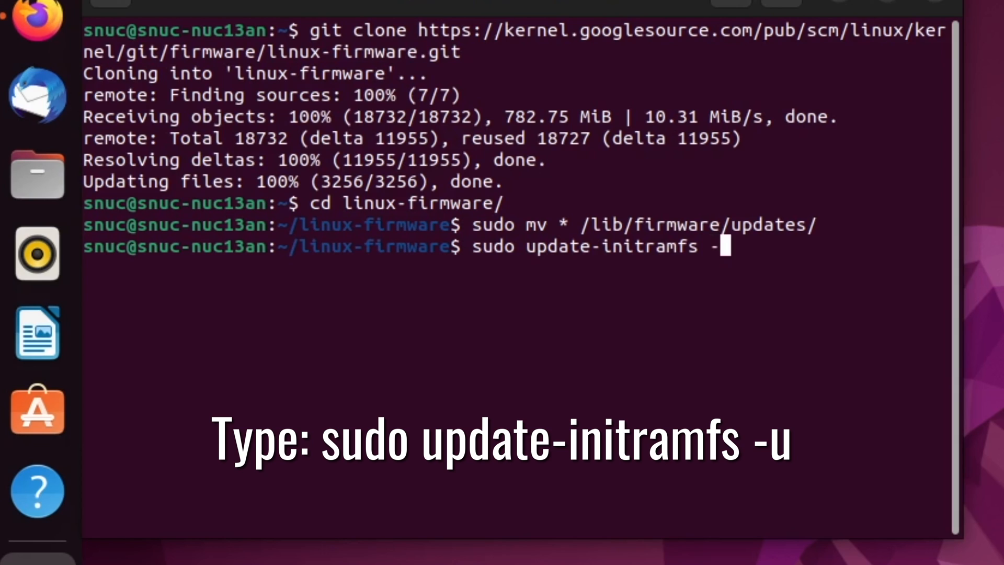
type("u")
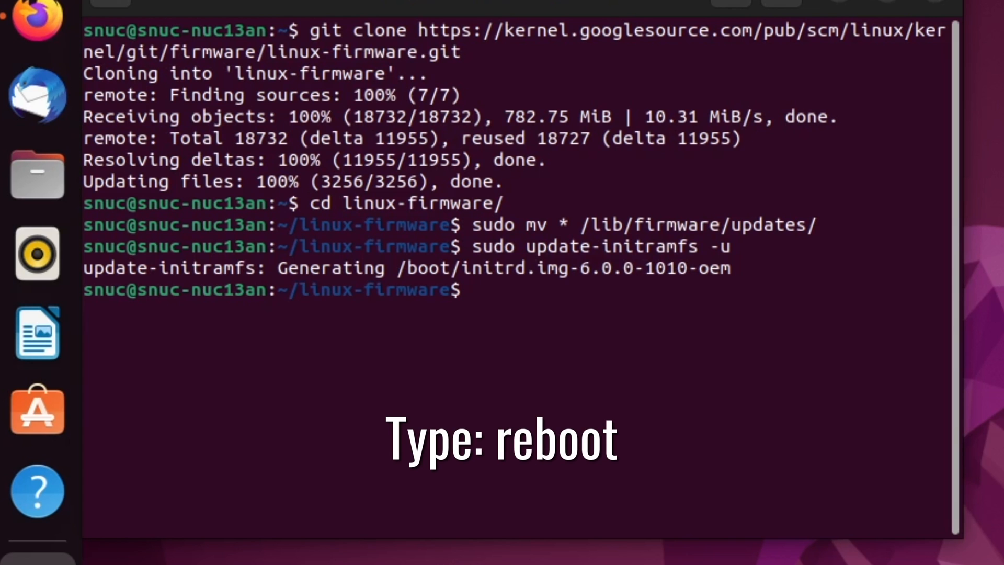
Start typing 'reboot' at the linux-firmware prompt.
type("reb")
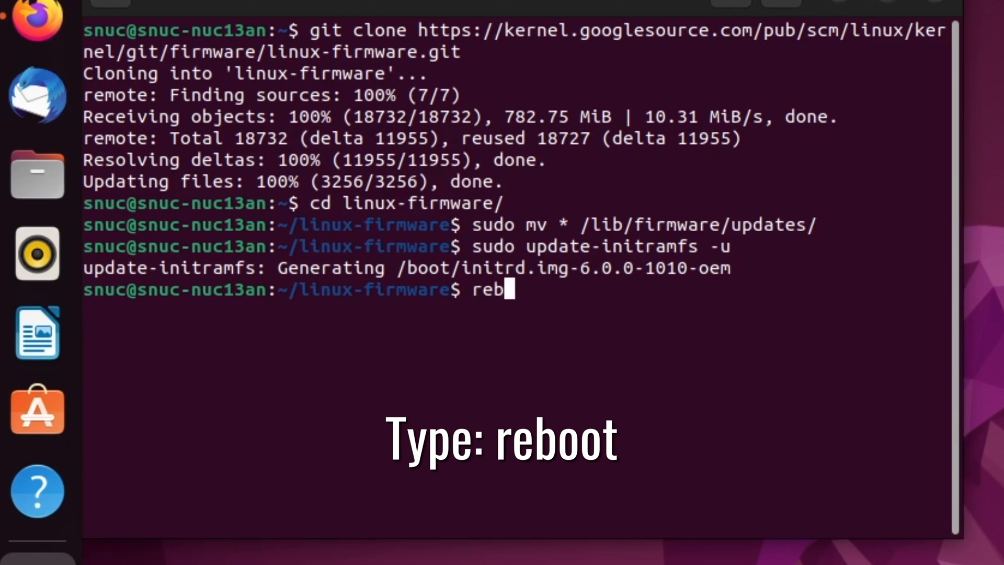